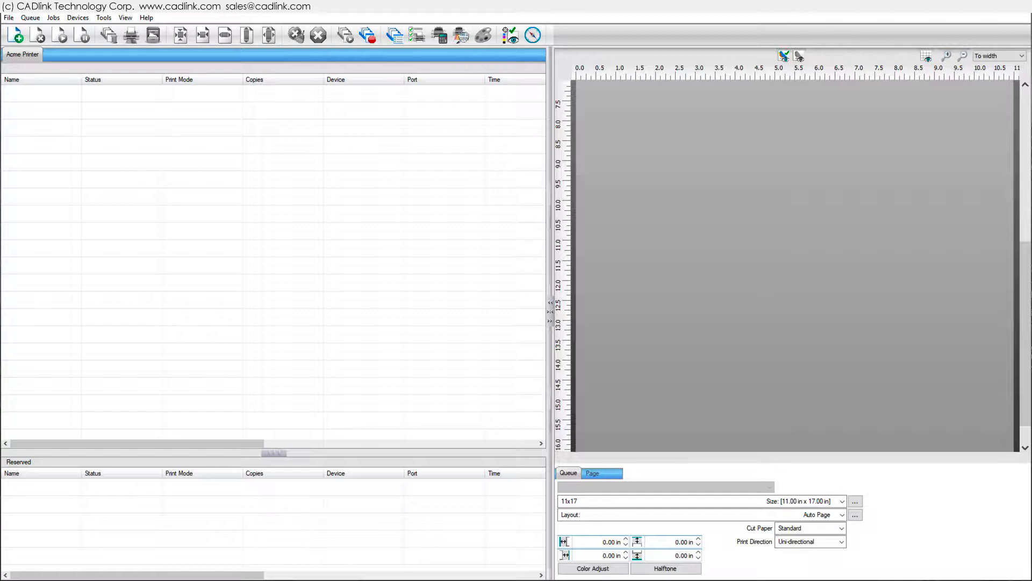
Start registering a barcode scanner from the Tools menu
left_click(104, 17)
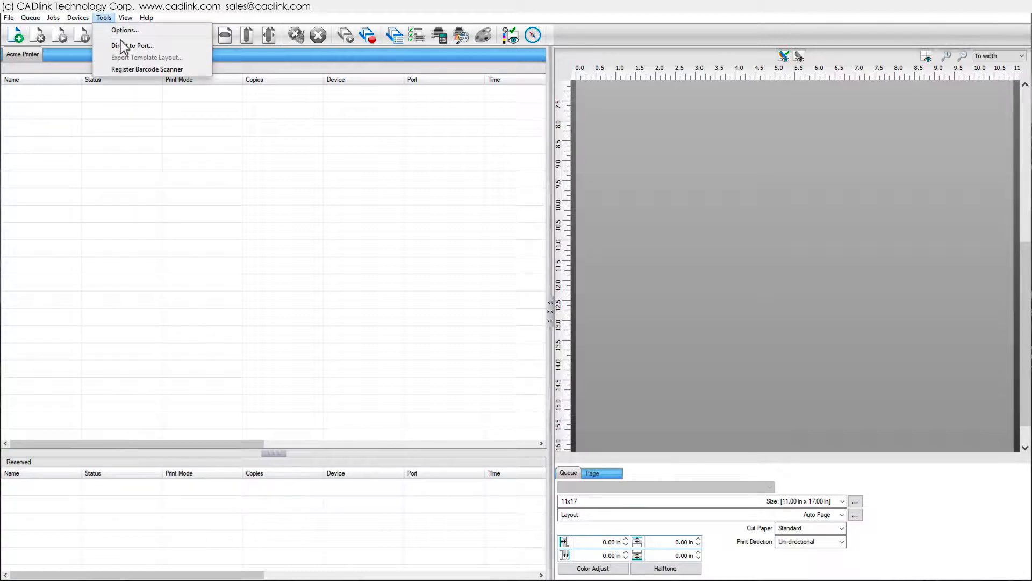
left_click(146, 69)
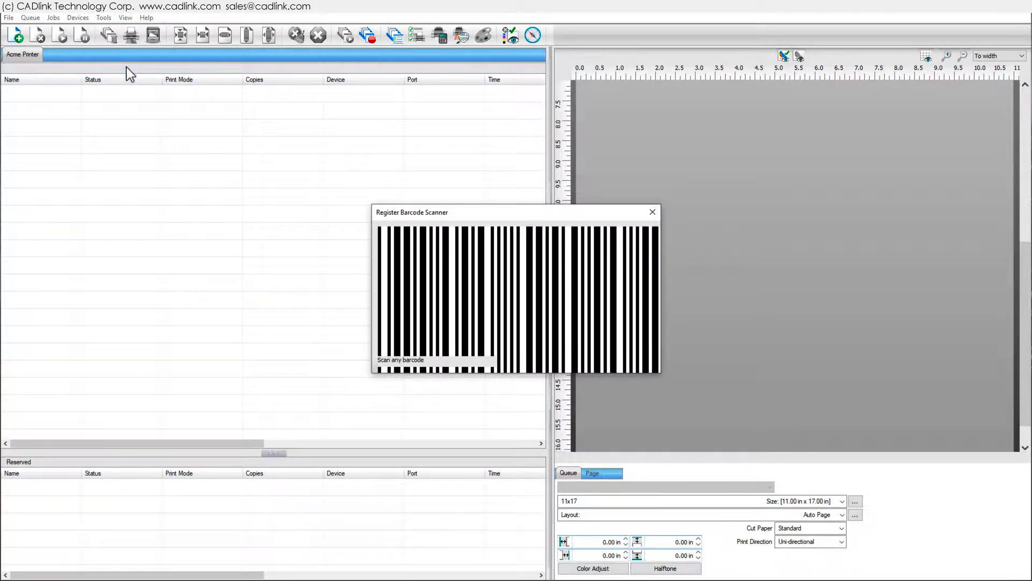
mouse_move(262, 242)
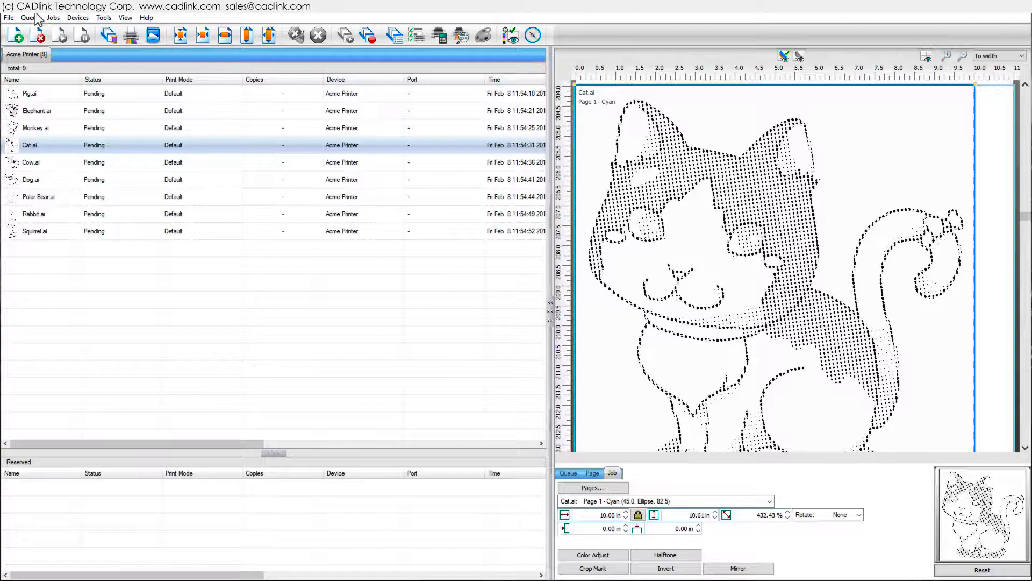
Open the Acme Printer queue's properties and show Layout Manager print-job scheduling choices
left_click(30, 17)
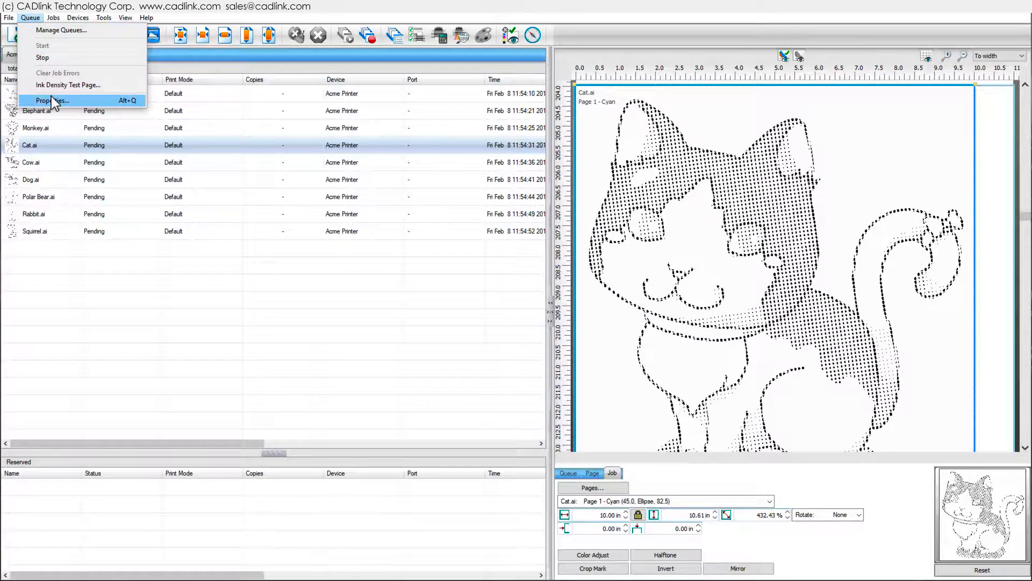
left_click(49, 100)
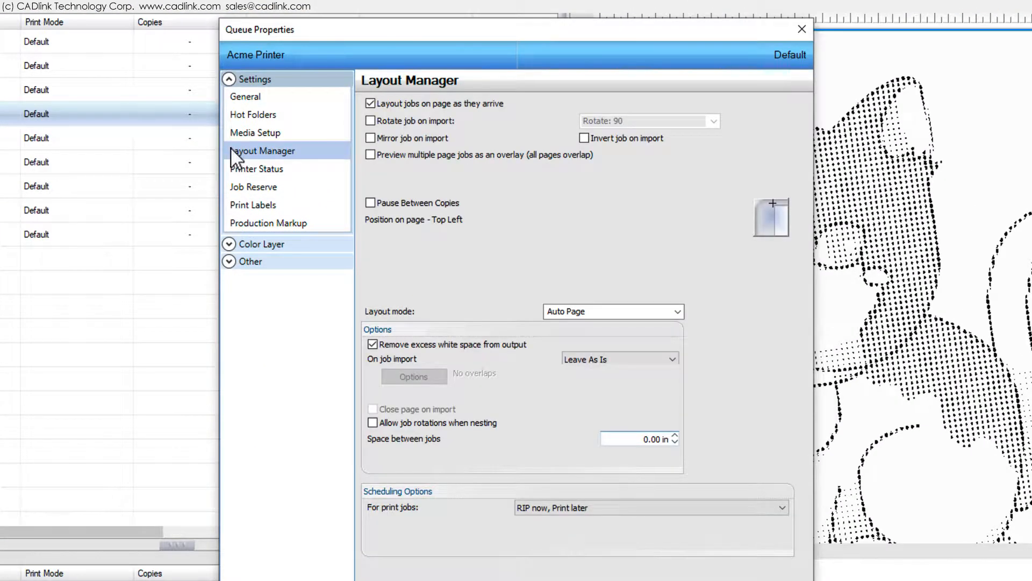
left_click(781, 507)
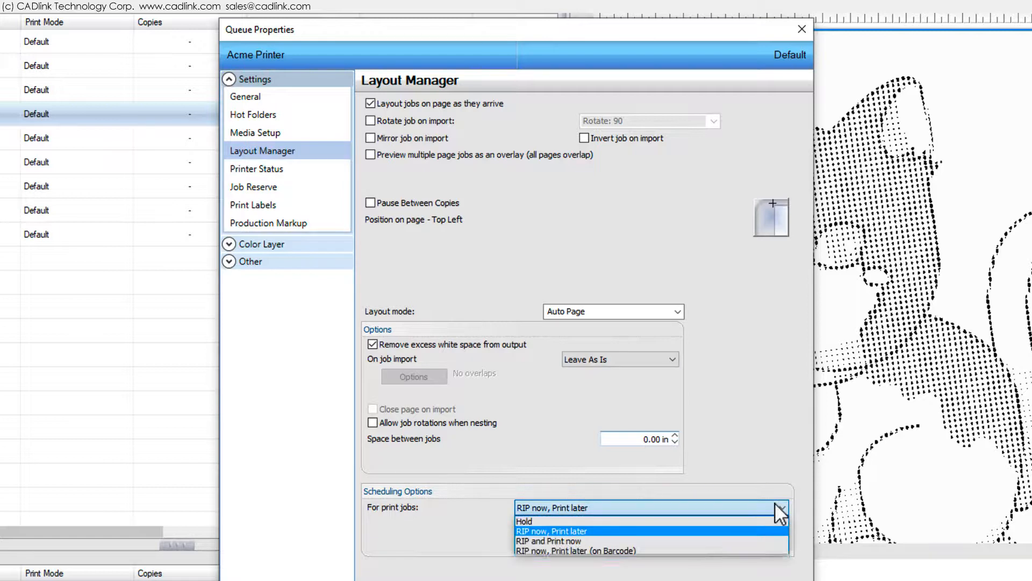
mouse_move(770, 561)
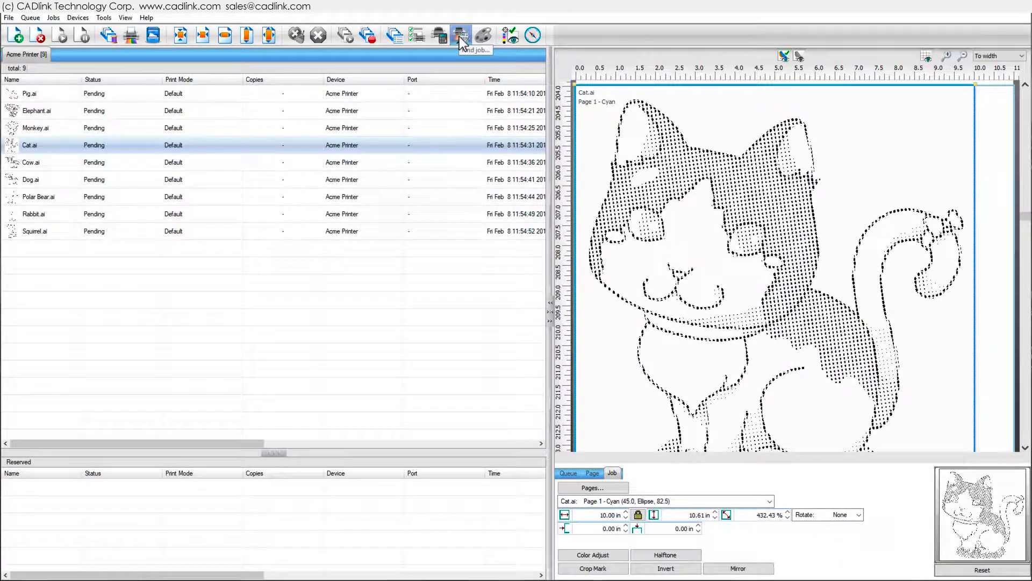
Search the queue by code for the Elephant job with Find Job
left_click(461, 35)
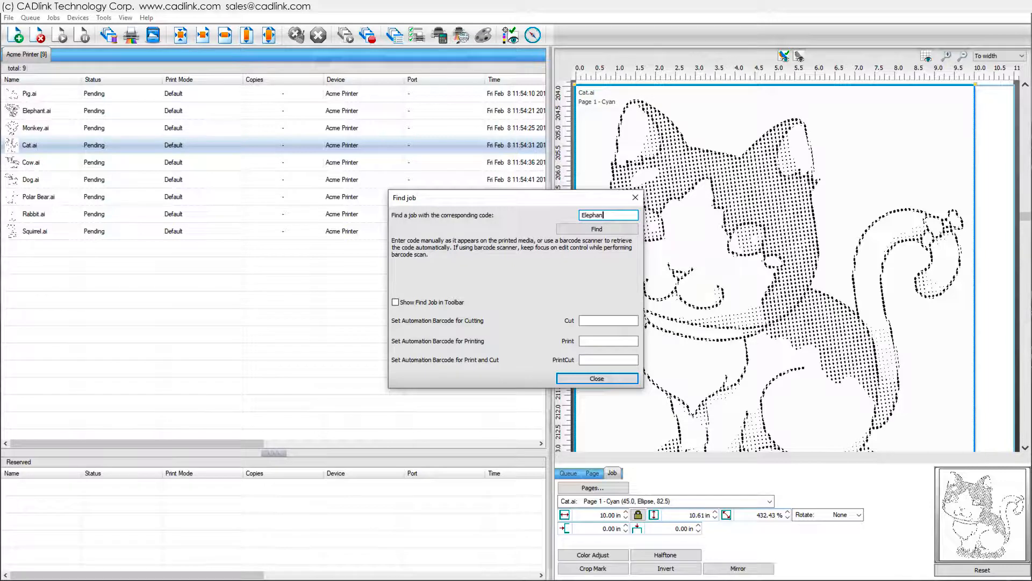
left_click(595, 229)
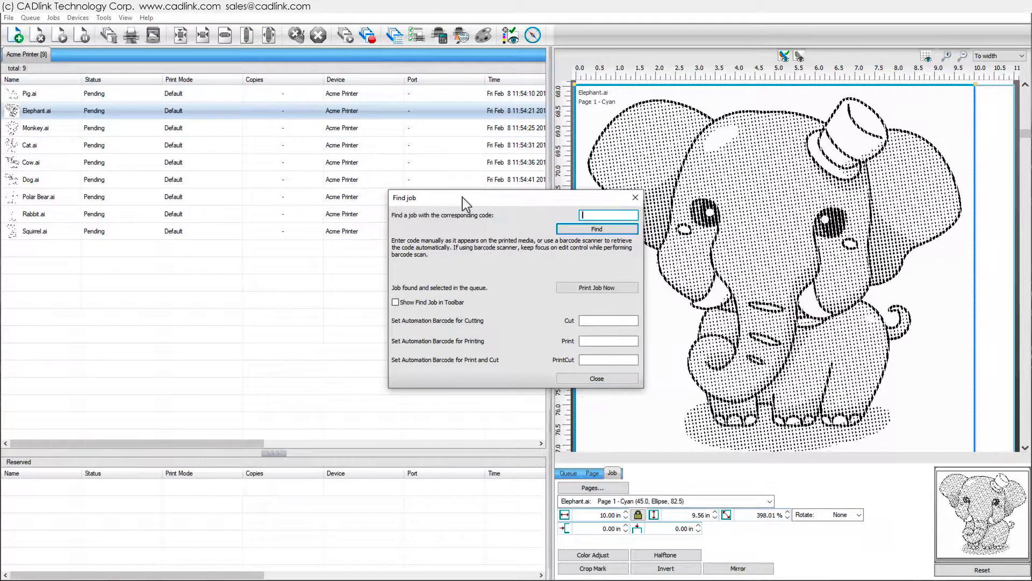